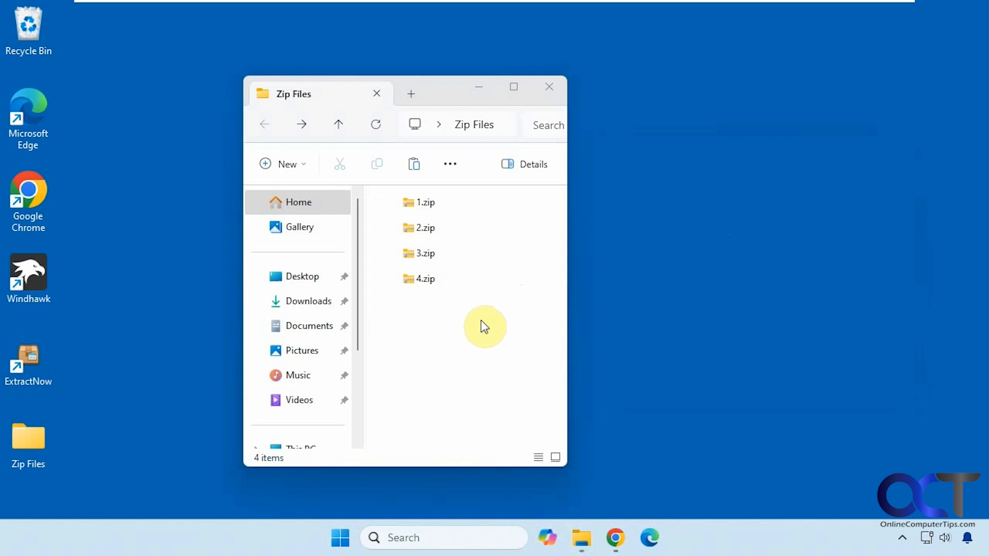
mouse_move(473, 305)
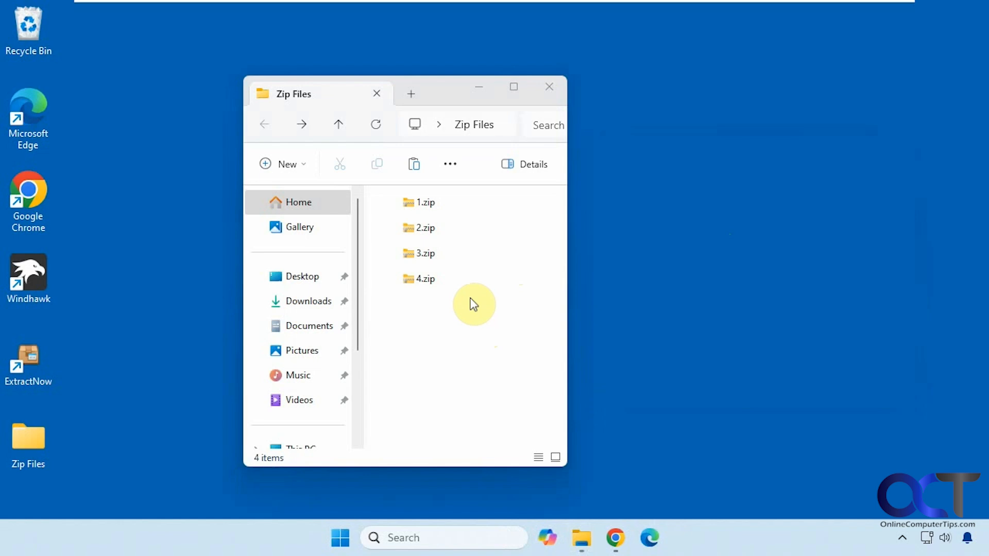
Step: Extract 1.zip into folder 1 via Extract All with Show extracted files when complete unchecked
click(424, 202)
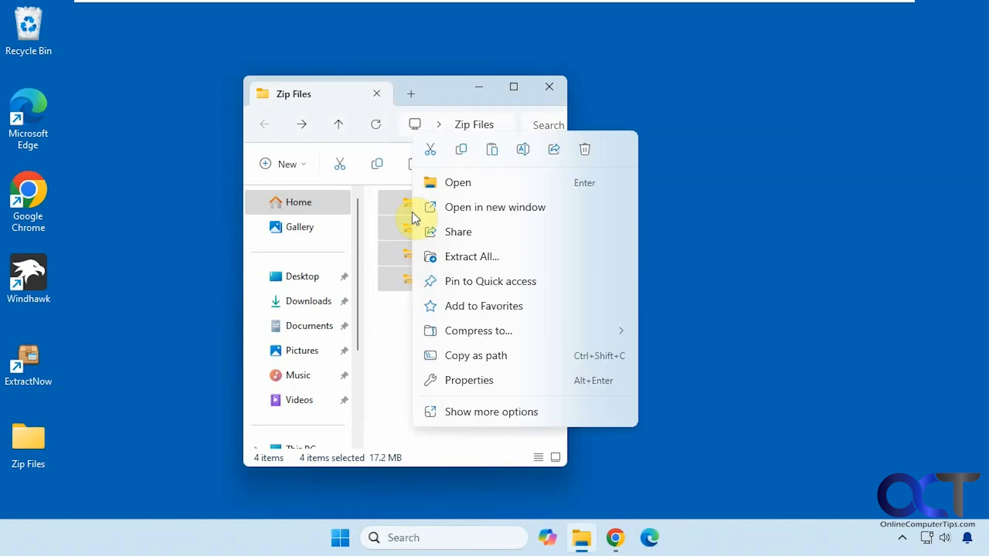
click(471, 256)
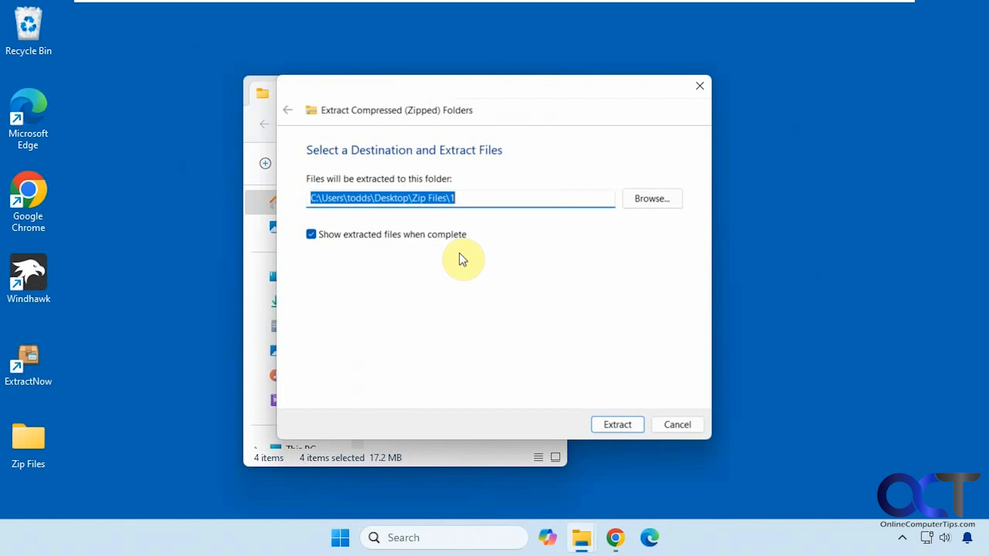
click(310, 234)
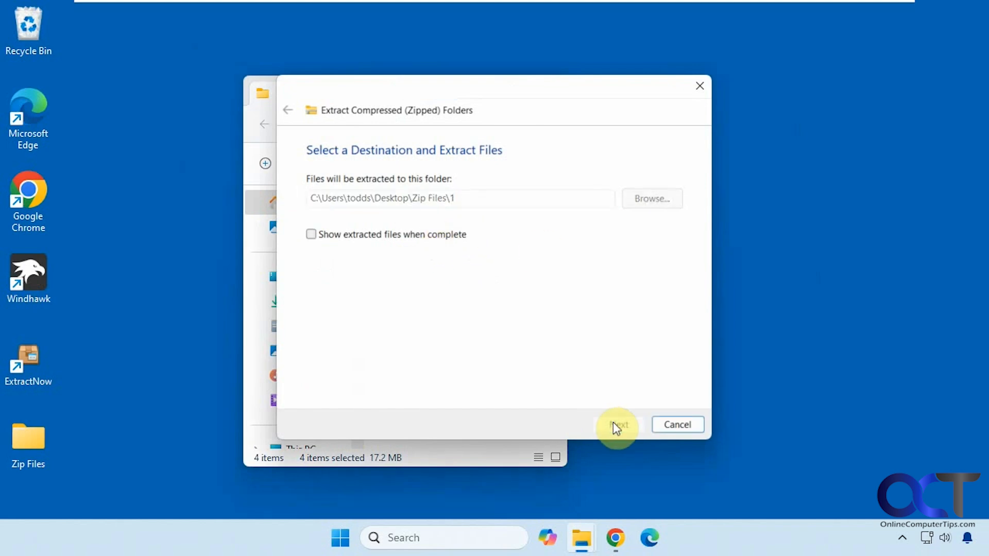
click(617, 424)
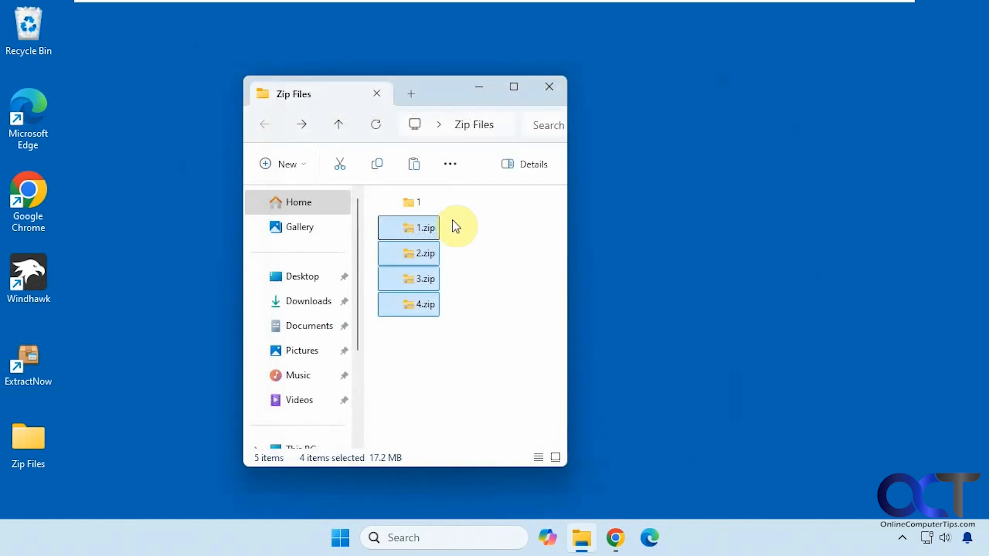
click(414, 201)
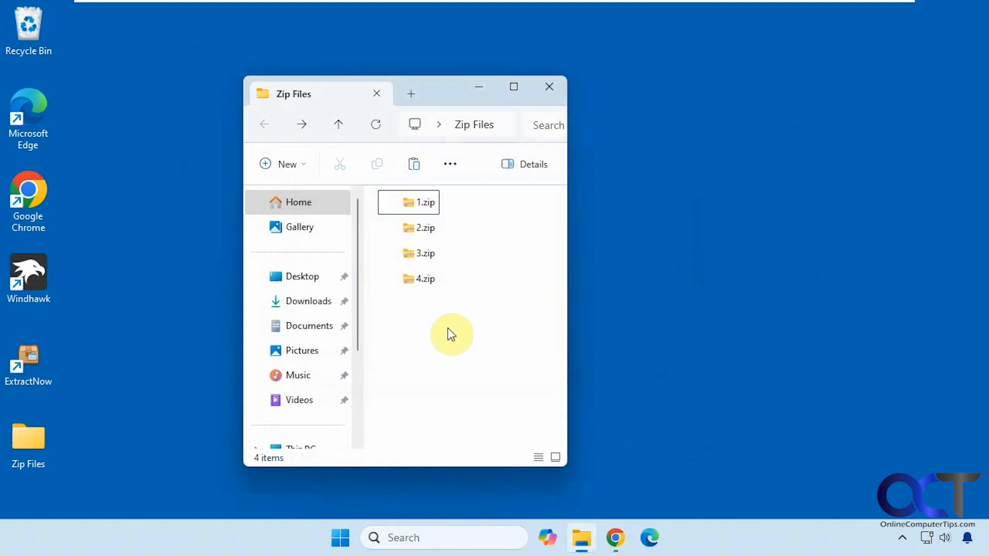
mouse_move(426, 362)
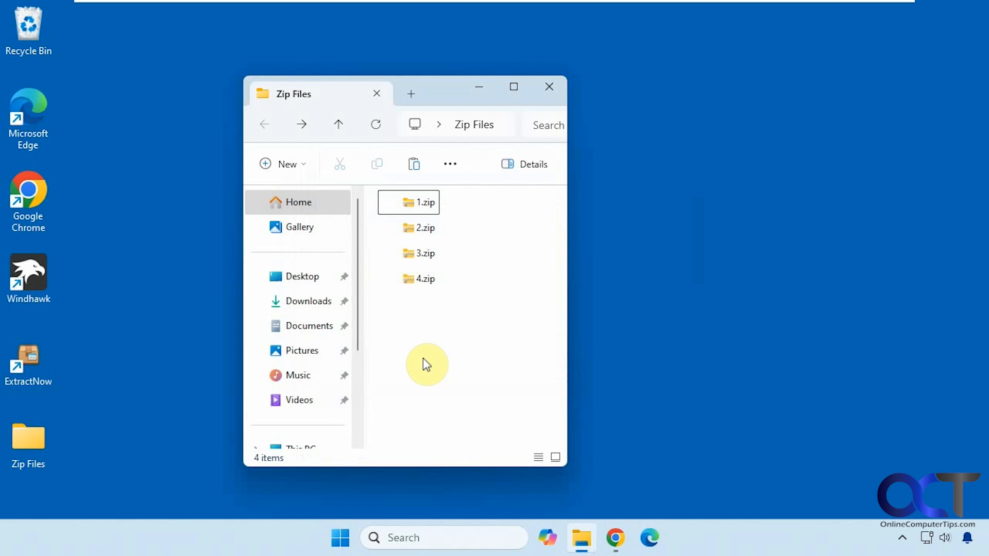
mouse_move(442, 330)
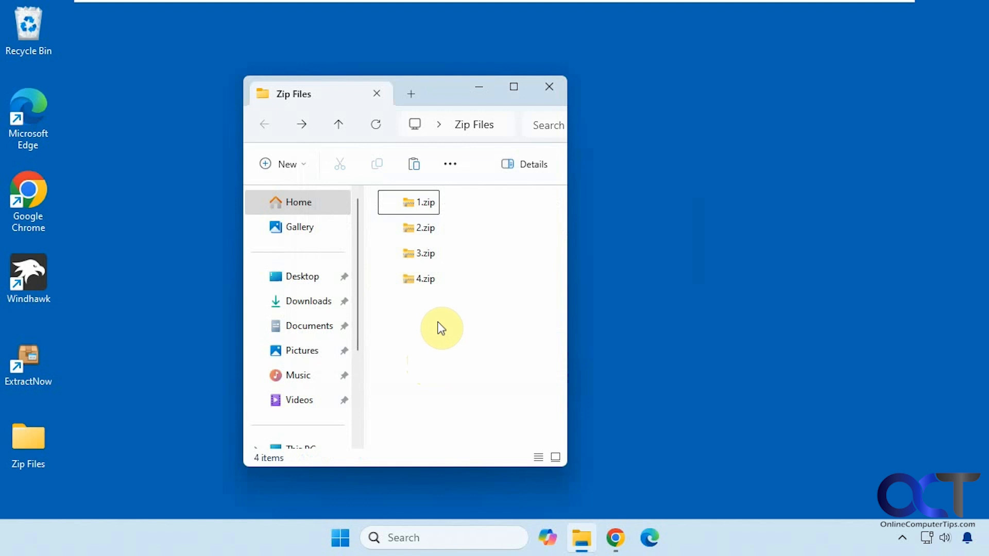
mouse_move(455, 315)
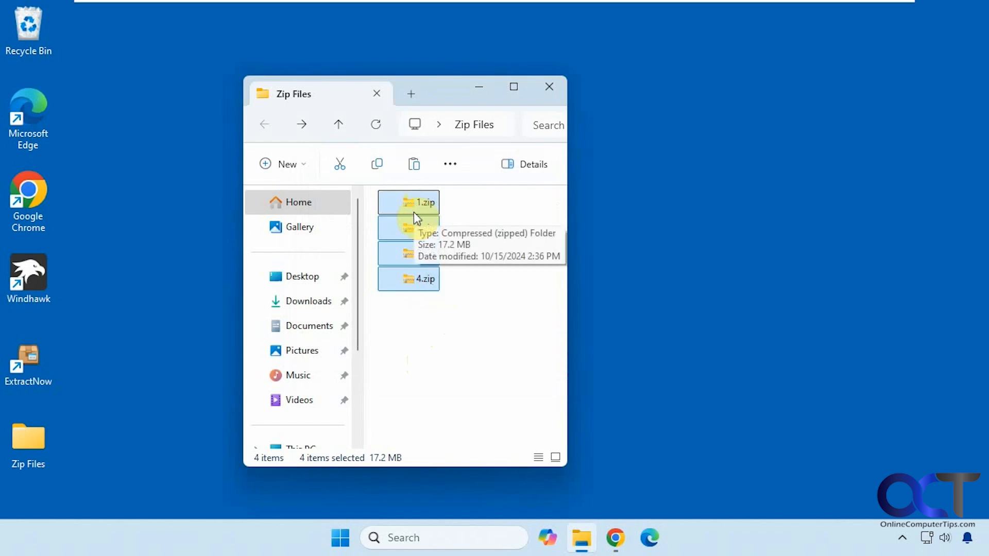
mouse_move(409, 259)
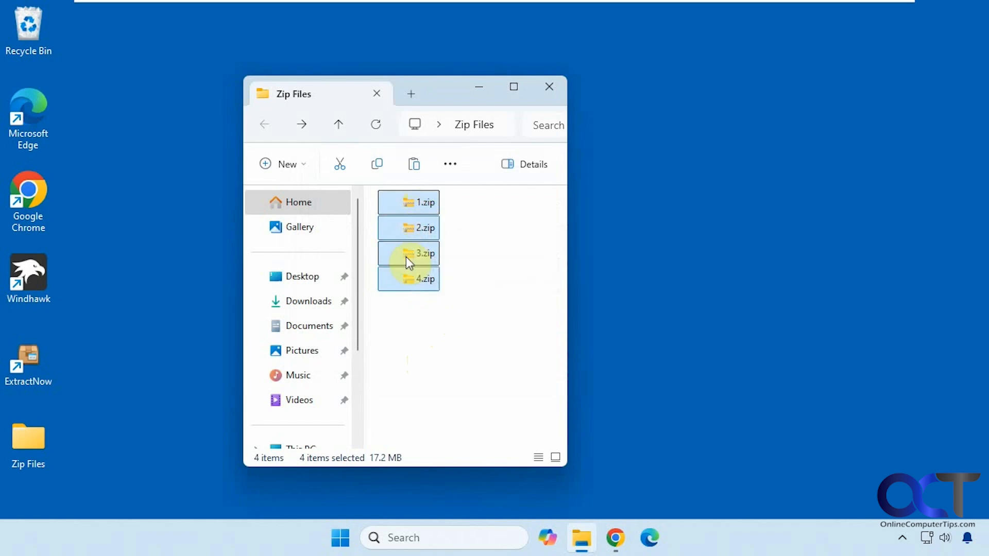
right_click(408, 254)
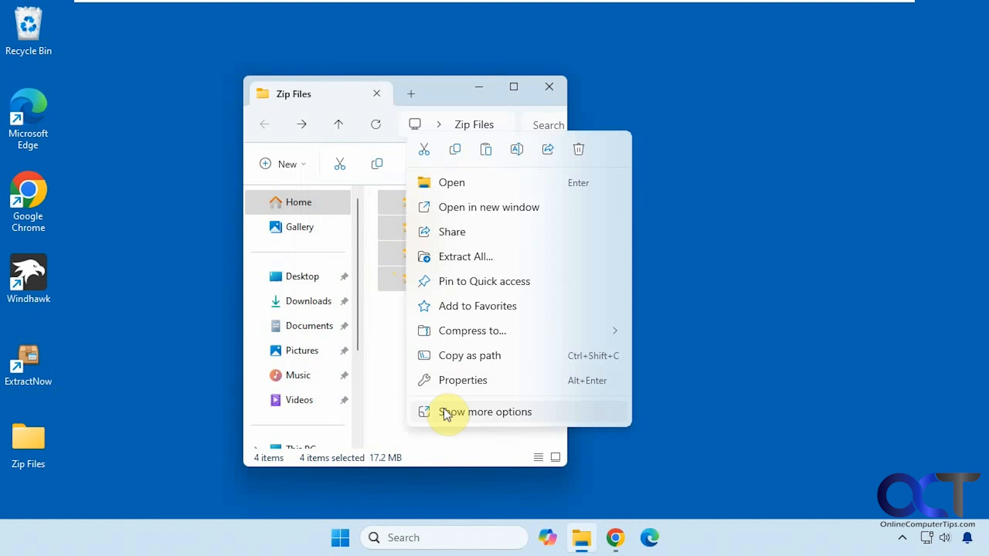
click(484, 412)
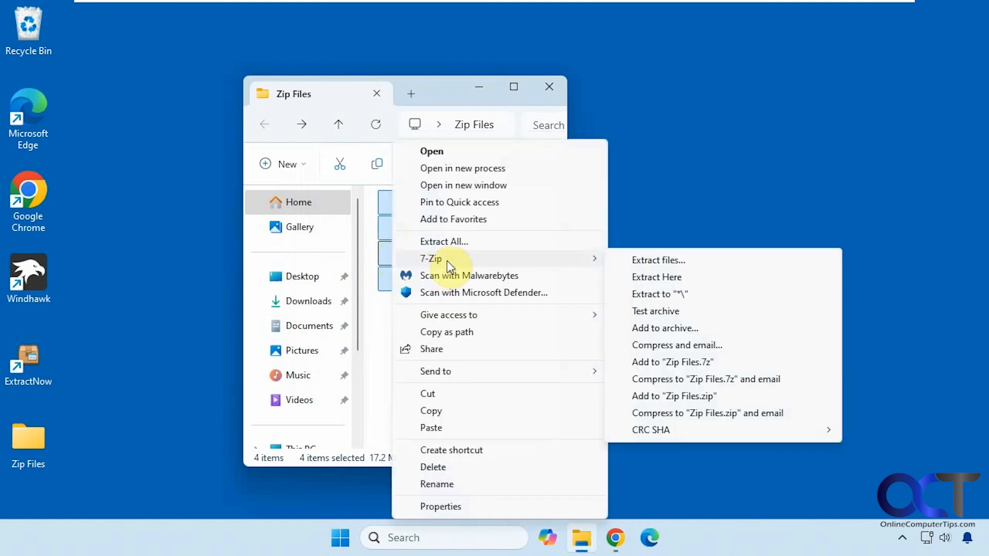
mouse_move(555, 263)
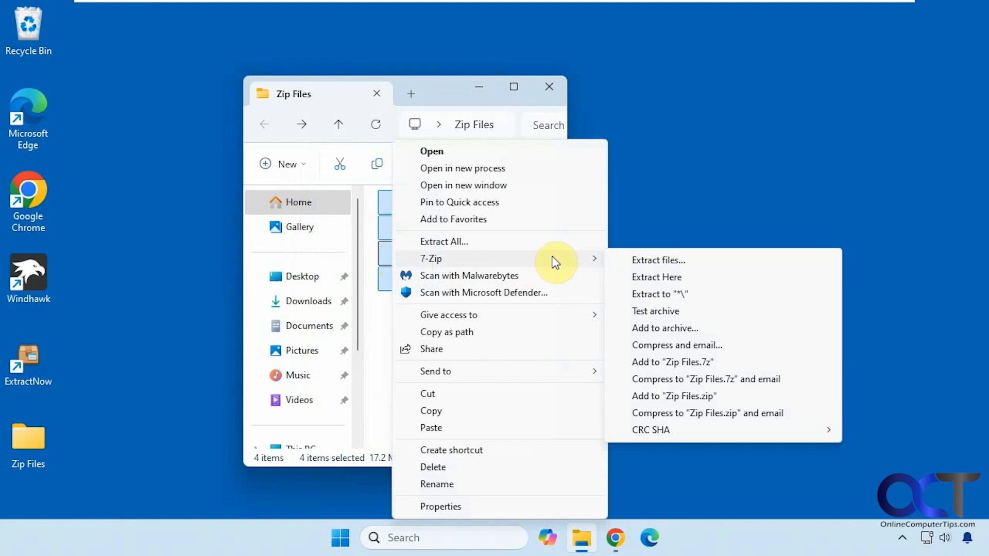
click(659, 260)
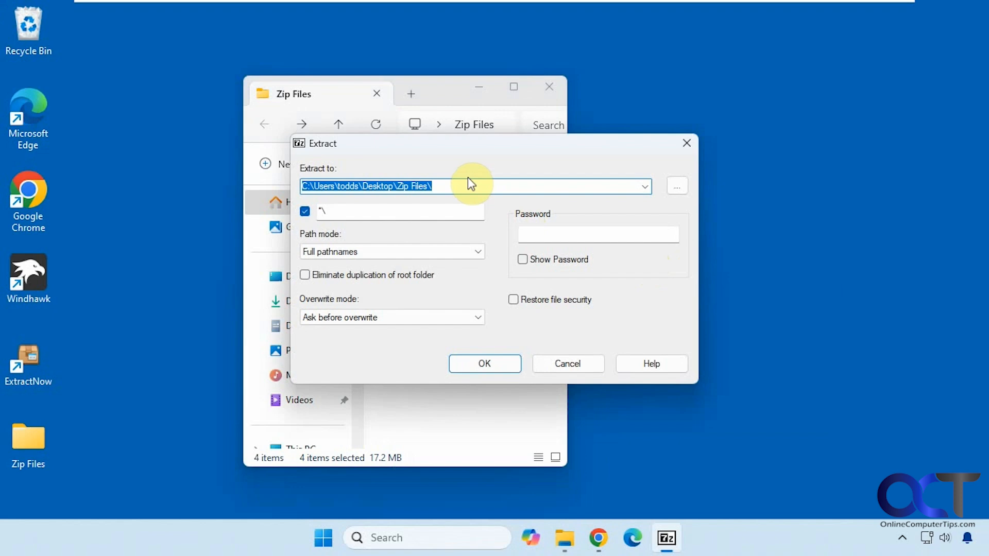
mouse_move(434, 285)
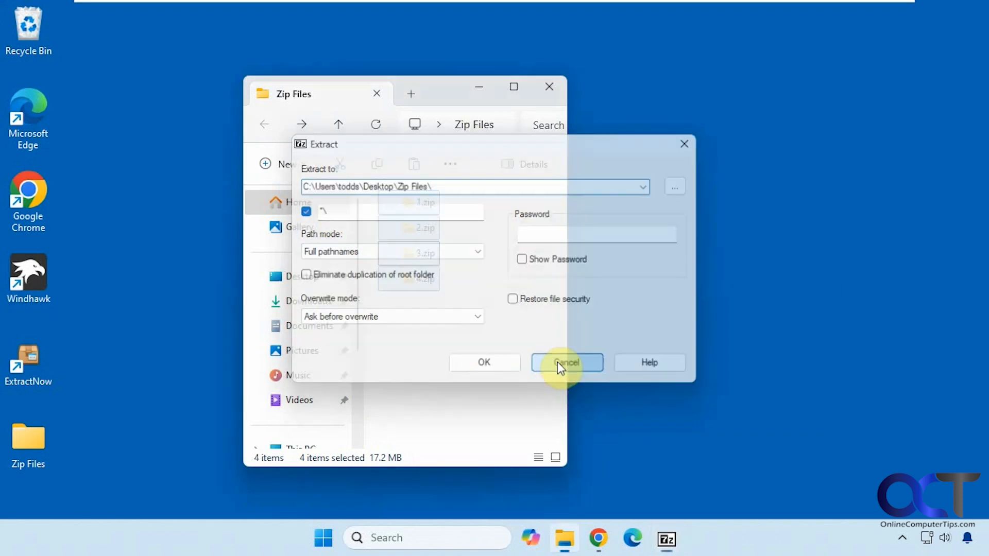
click(566, 363)
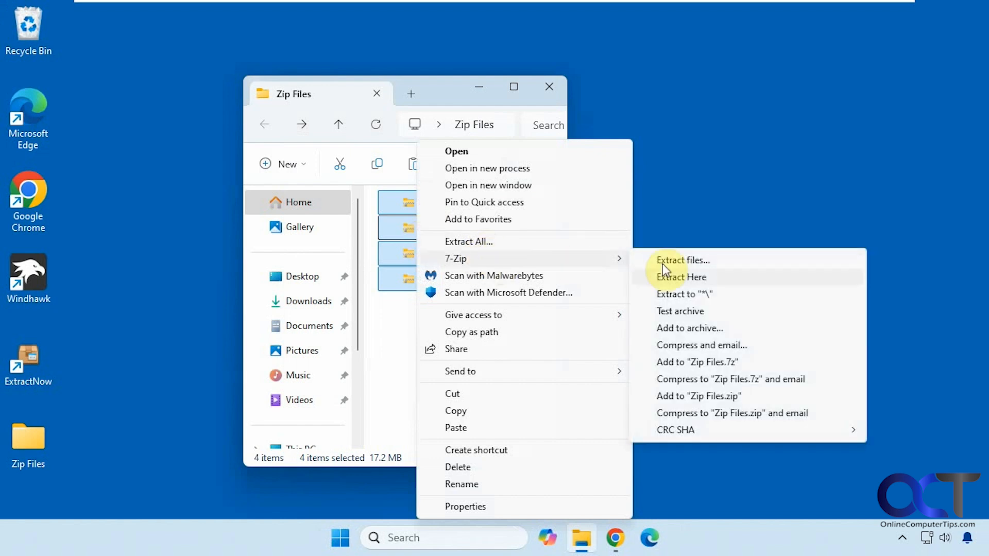
mouse_move(693, 284)
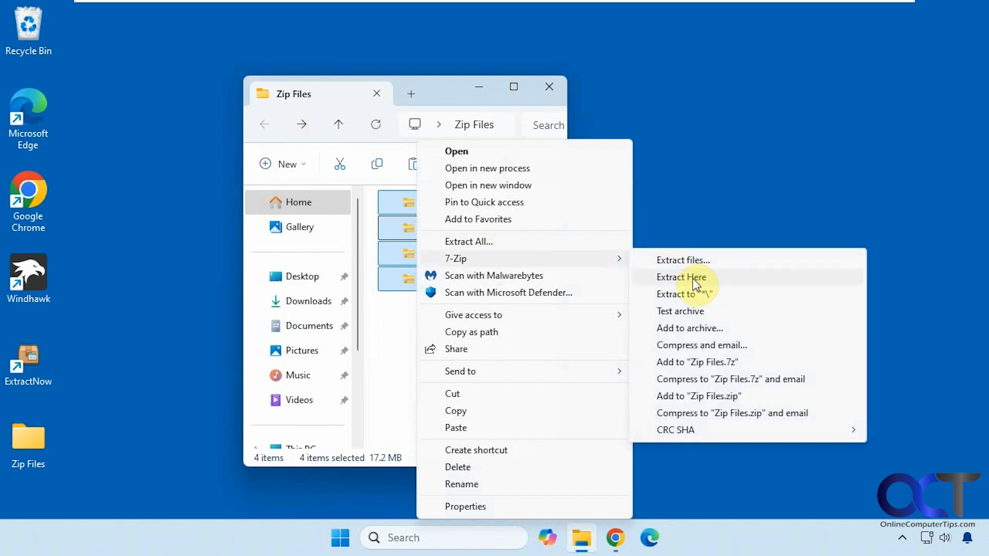
click(681, 277)
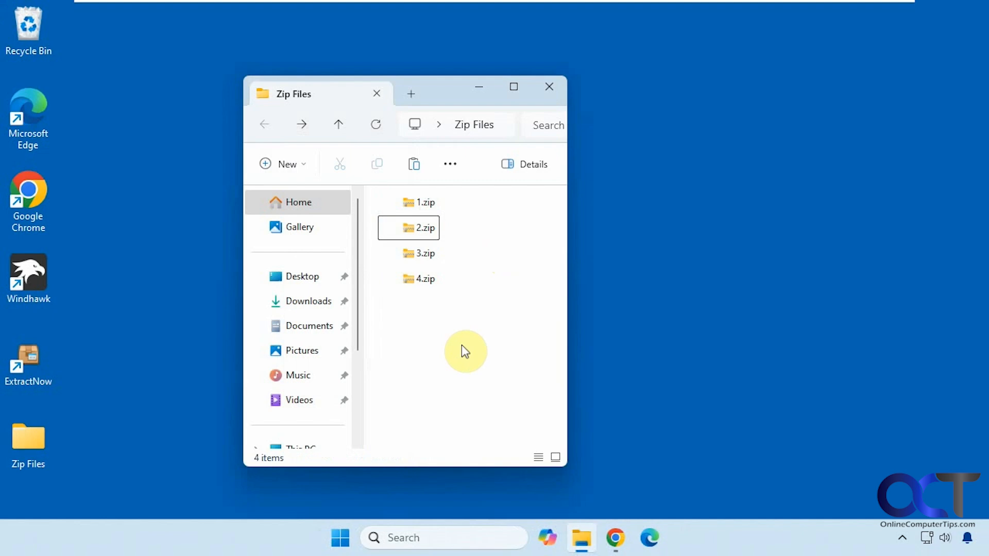
mouse_move(474, 328)
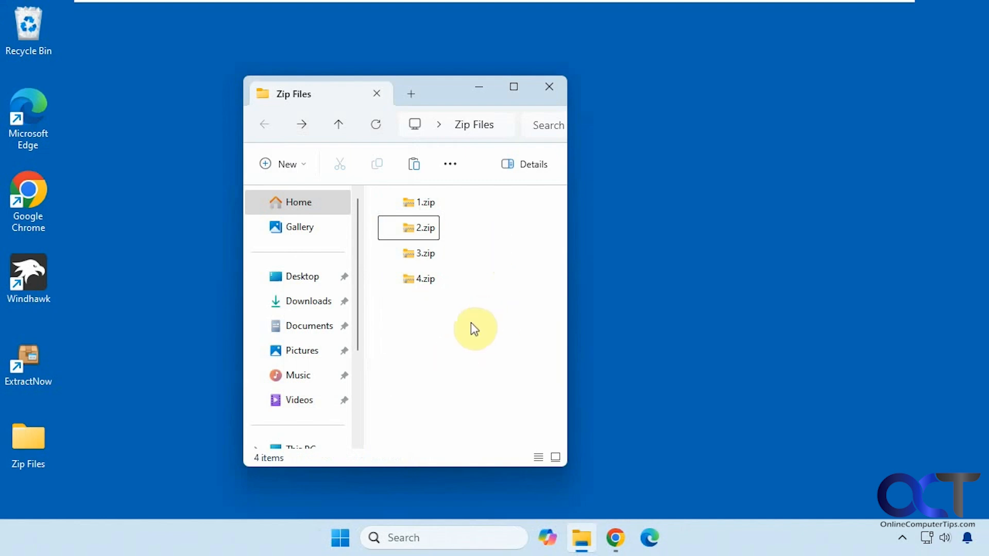
mouse_move(457, 360)
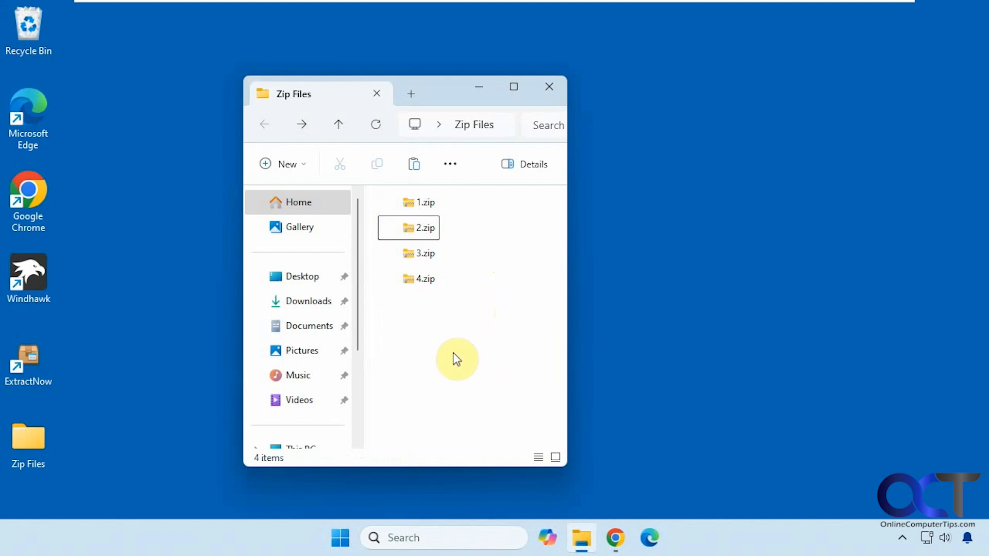
mouse_move(471, 360)
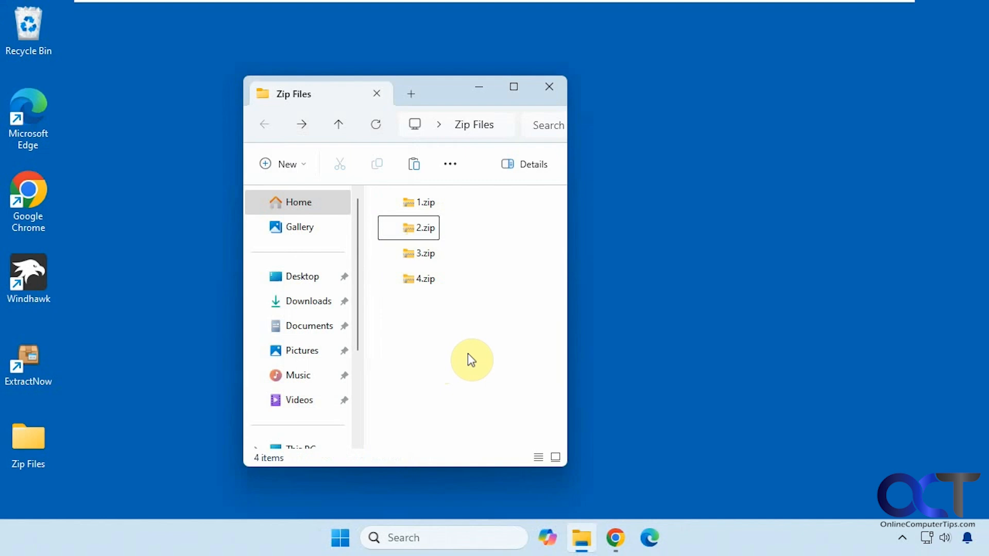
mouse_move(445, 331)
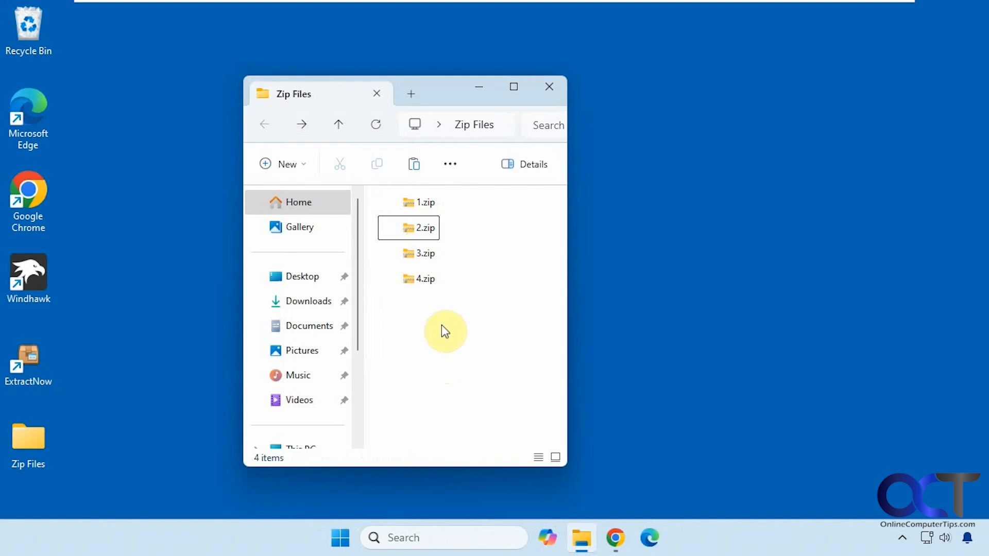
mouse_move(435, 295)
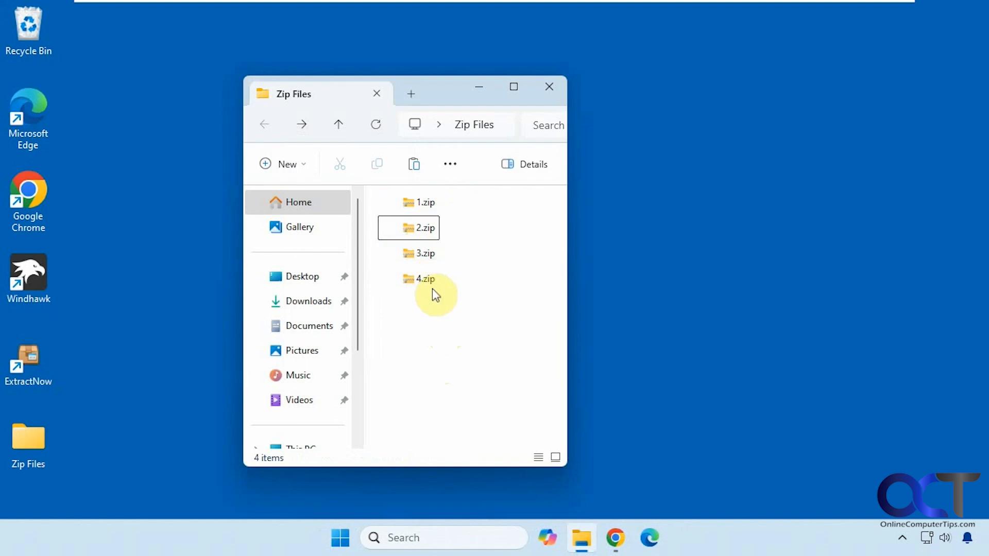
key(ctrl+a)
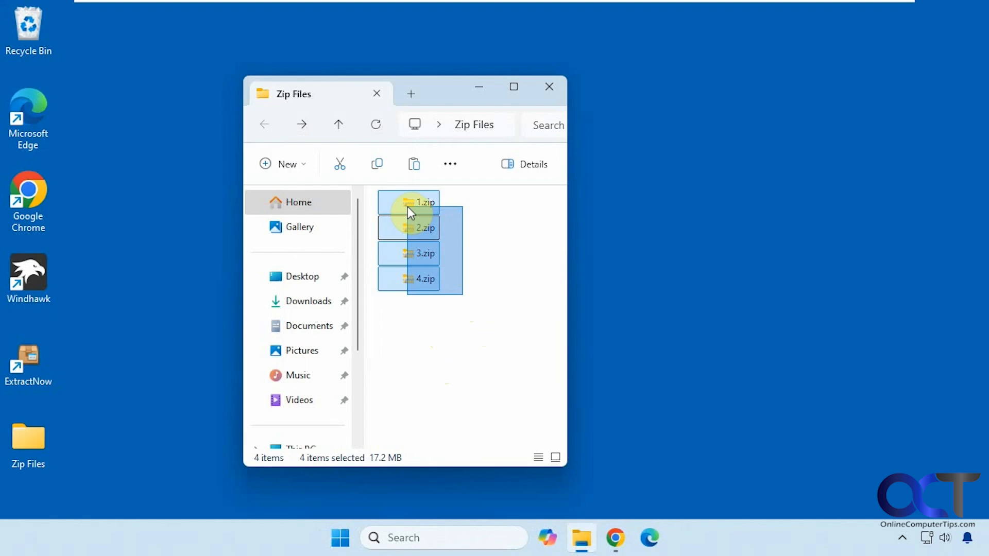
Step: Bring up the context menu for the four selected zip files to reach 7-Zip's Extract to "*\"
right_click(421, 226)
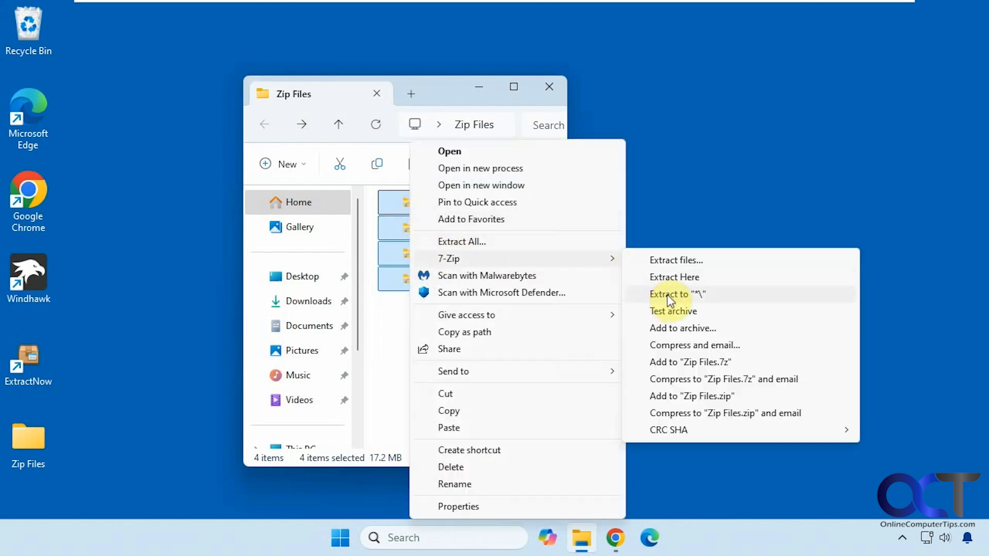
mouse_move(698, 302)
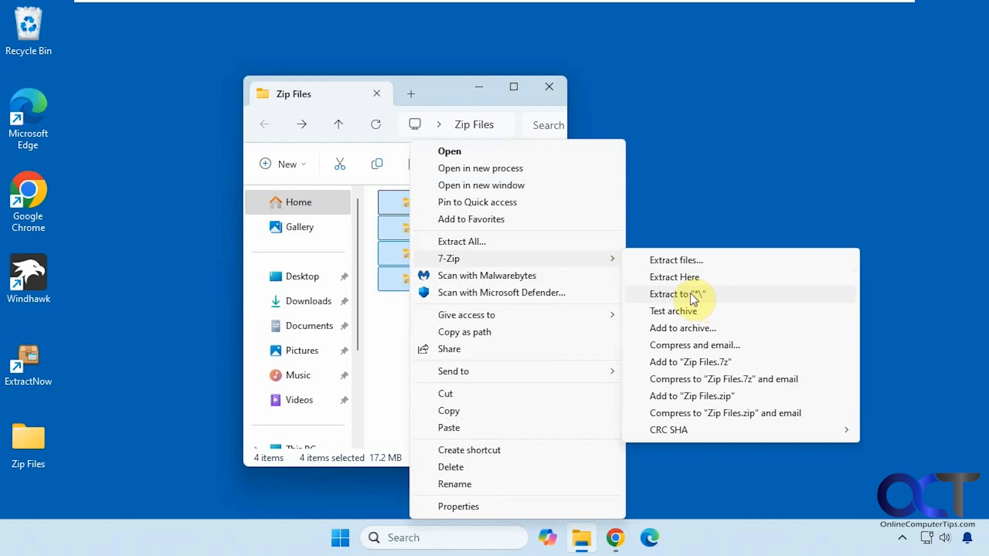
mouse_move(642, 314)
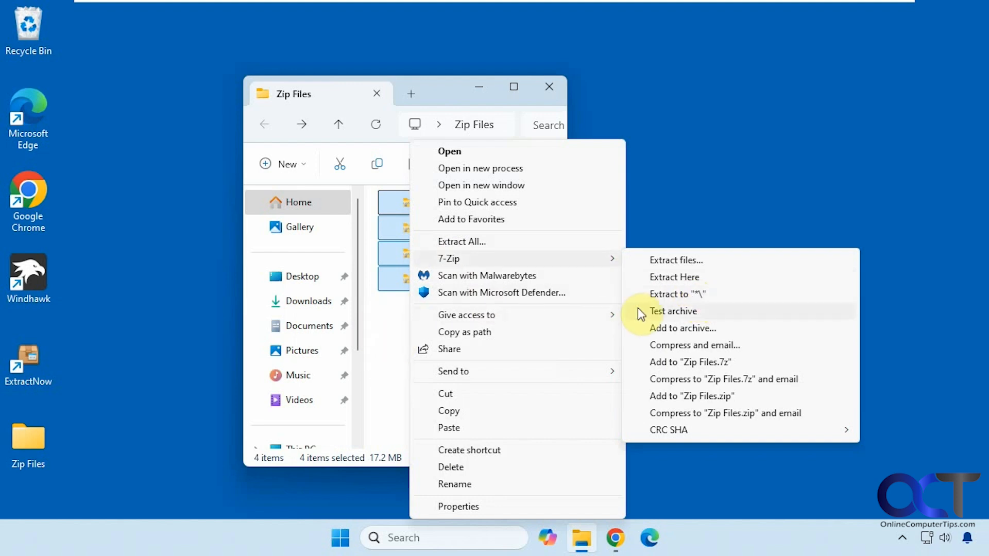
mouse_move(681, 299)
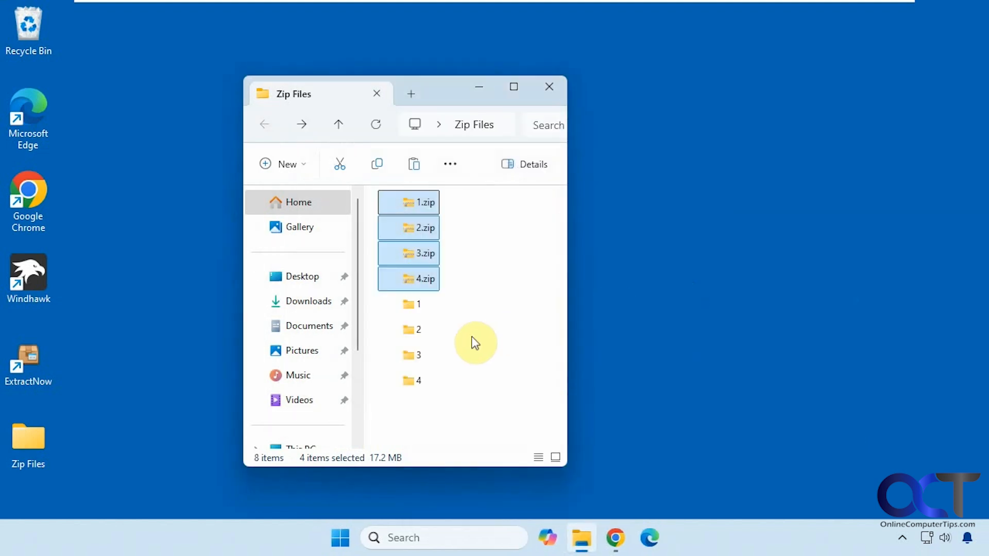
mouse_move(457, 390)
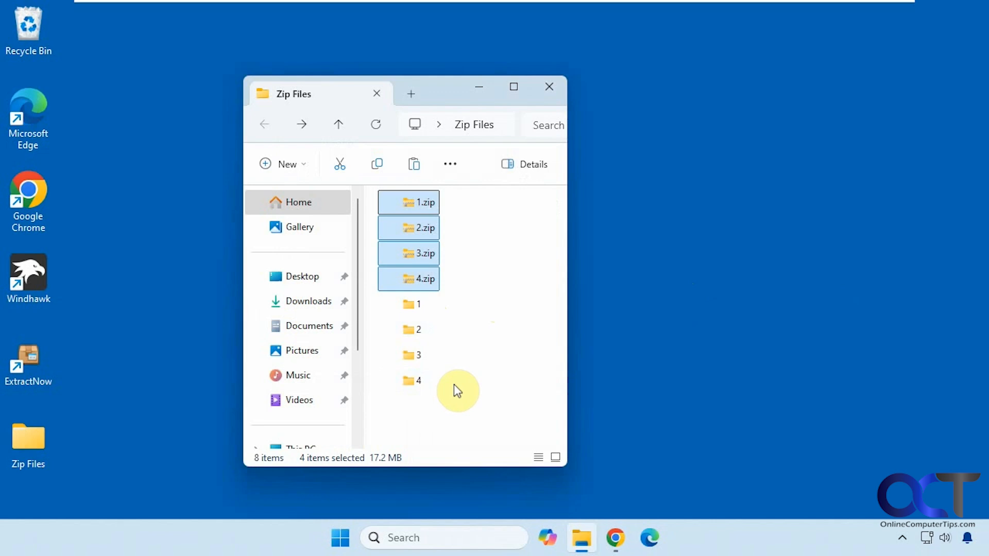
Step: Select extracted folders 1 through 4 and delete them, leaving only the zip archives
click(419, 354)
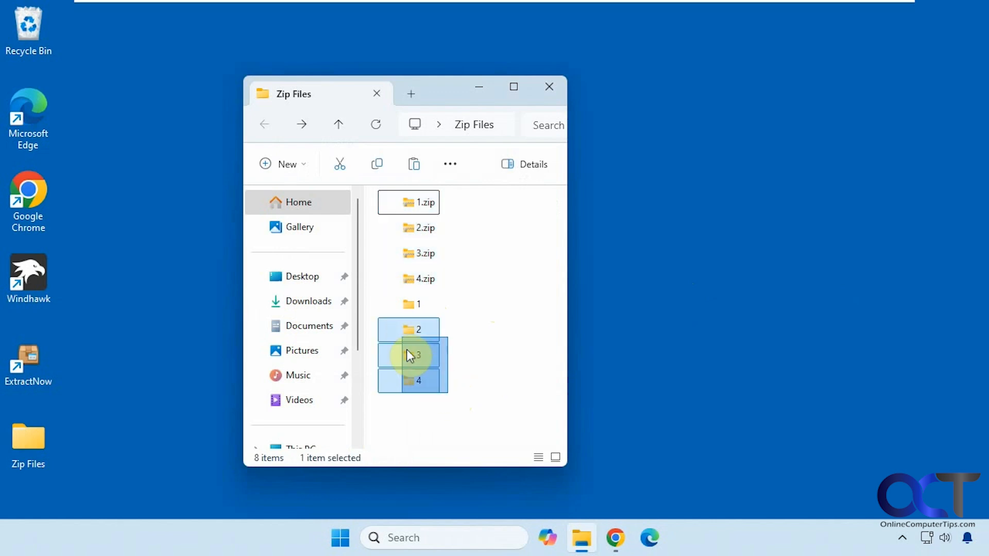
click(408, 304)
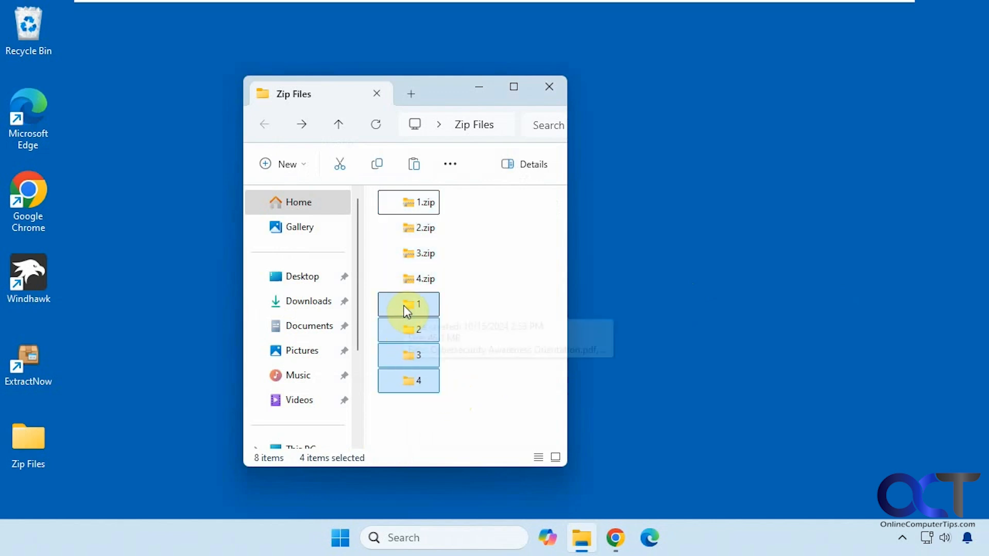
key(Delete)
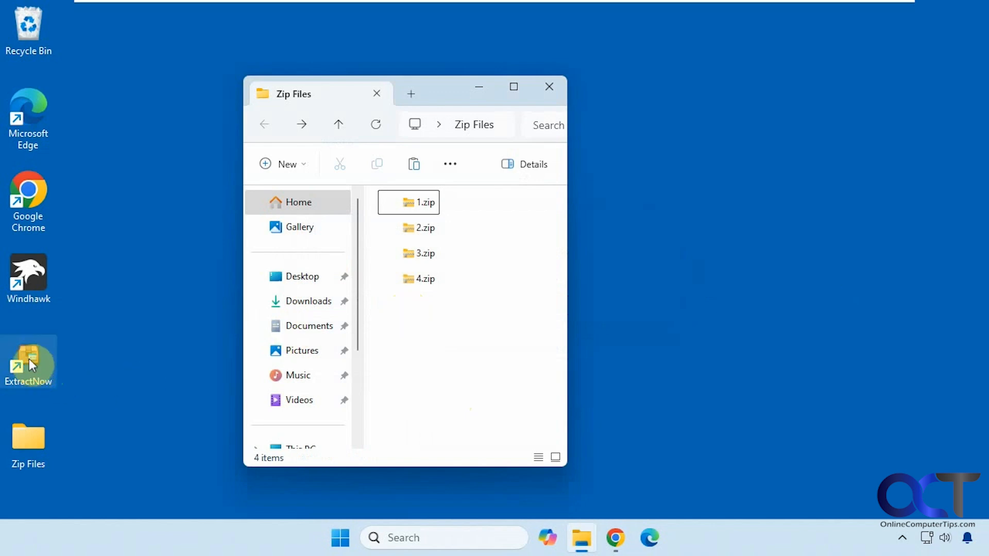
Step: Launch ExtractNow from the desktop, queue all four selected zips, and bring up Settings
double_click(29, 363)
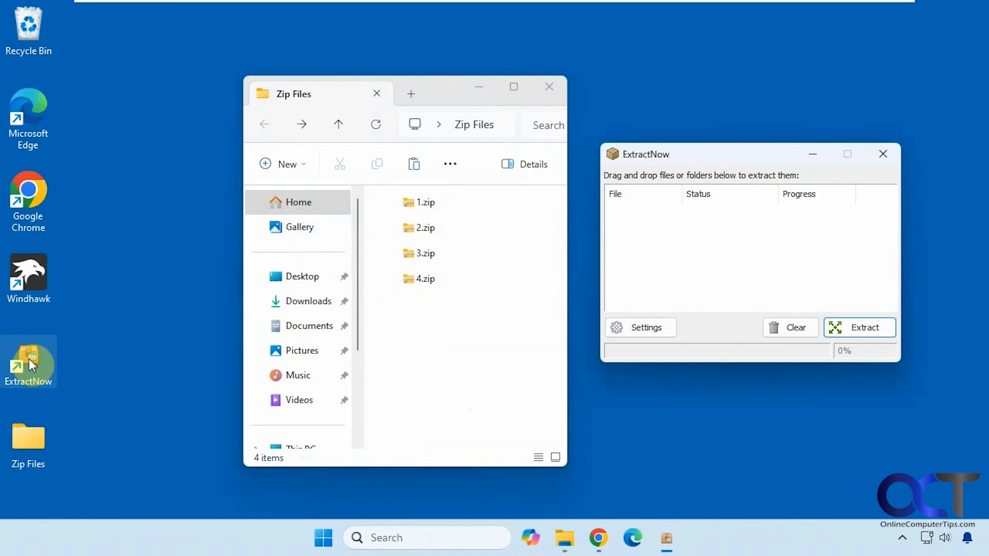
mouse_move(461, 321)
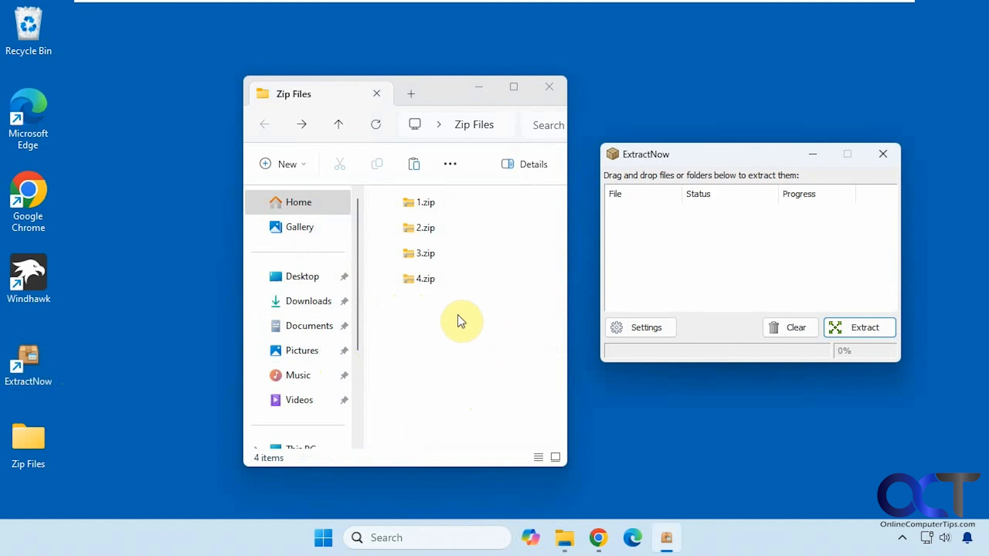
key(ctrl+a)
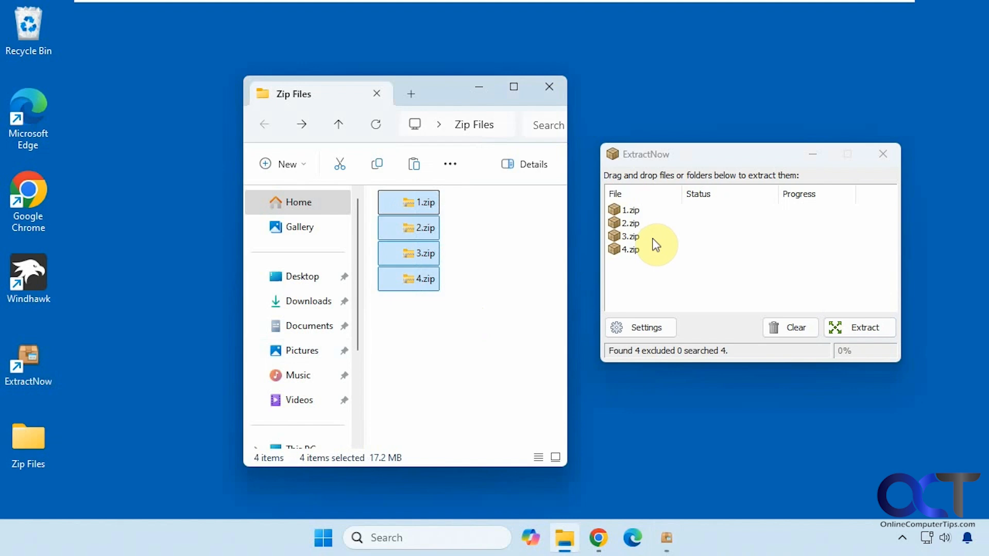
click(640, 328)
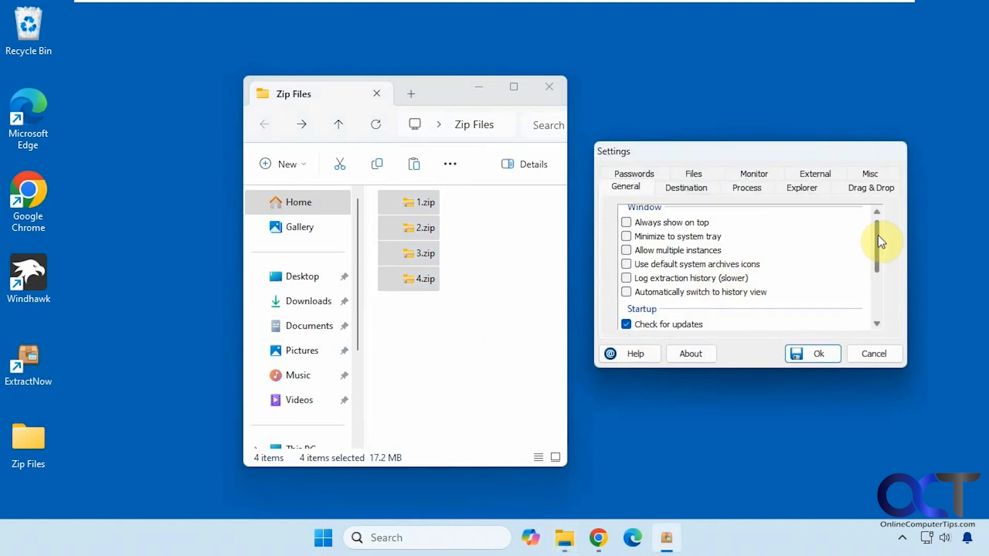
Step: Review the General, Destination (including existing-file choices), Process and Explorer settings pages
scroll(down, 3)
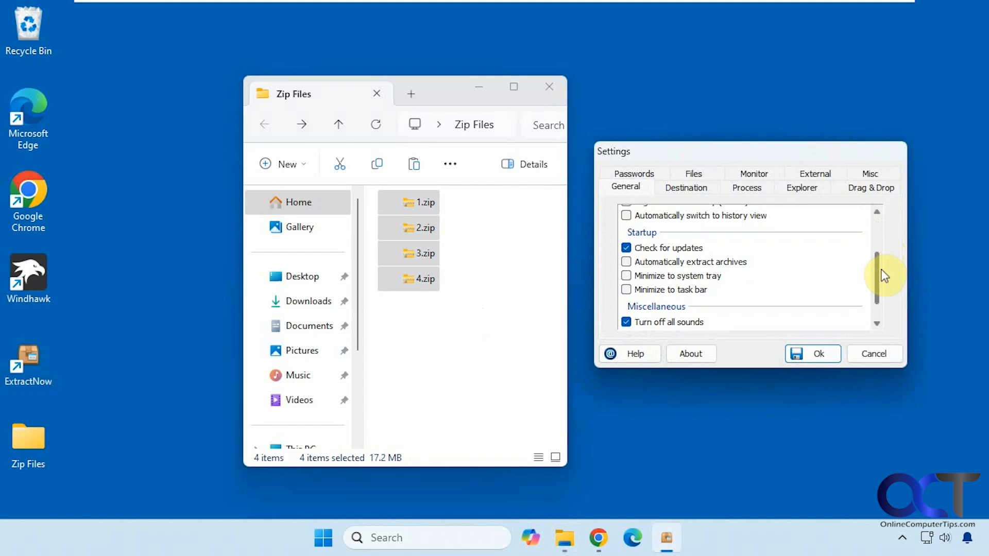
mouse_move(838, 286)
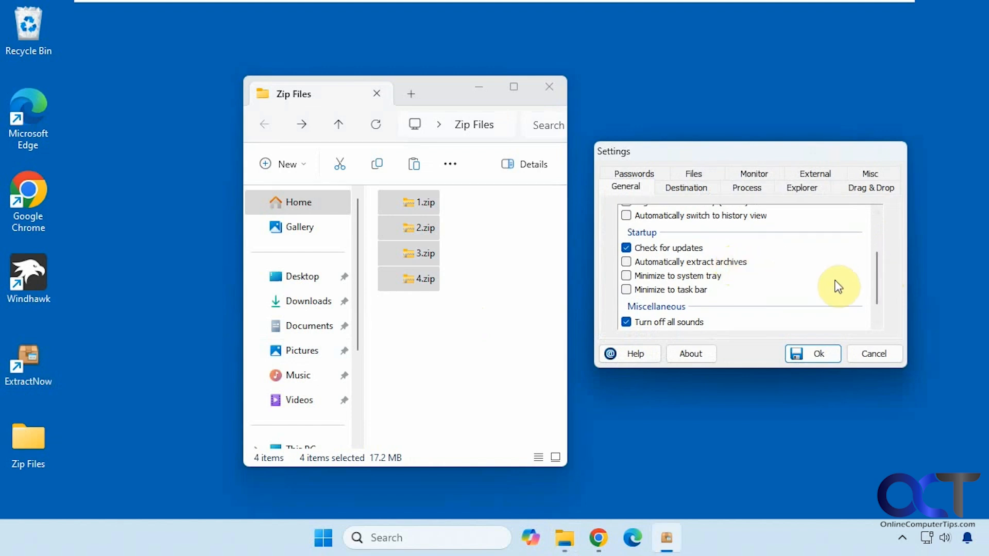
scroll(up, 3)
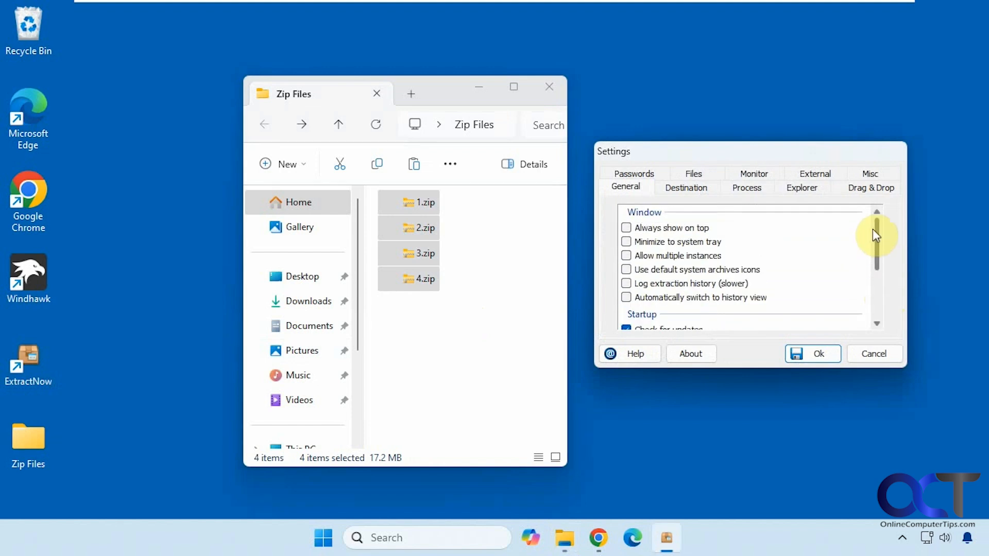
click(686, 187)
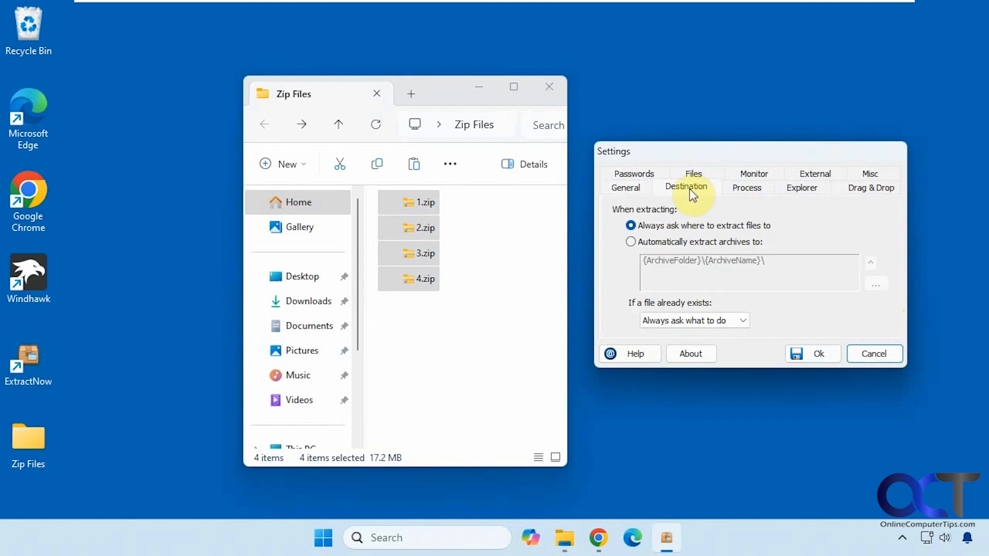
mouse_move(675, 232)
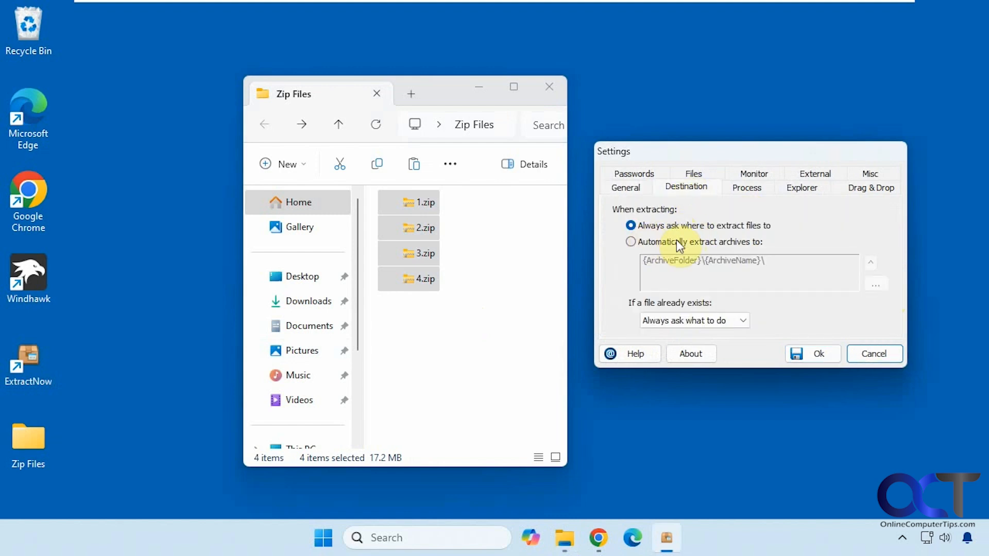
mouse_move(689, 247)
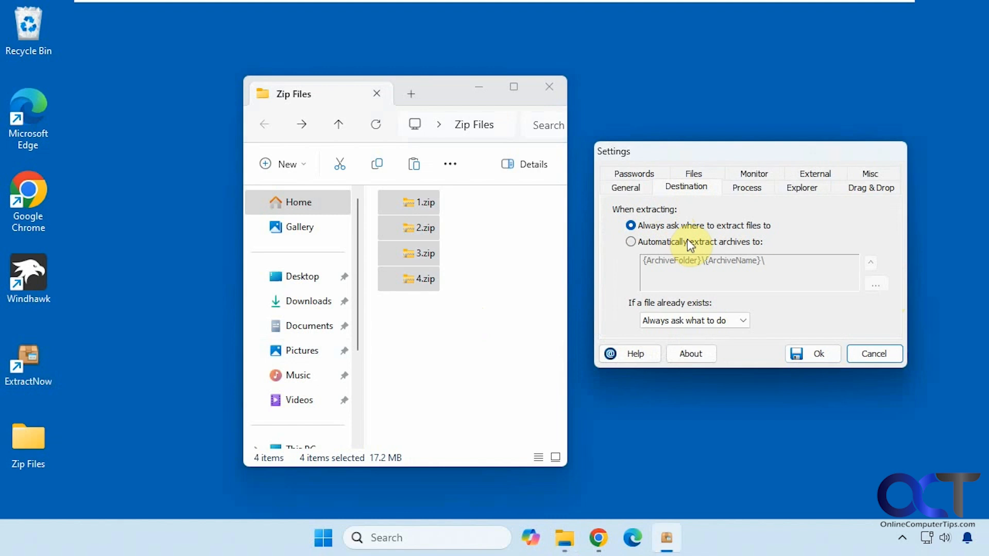
click(742, 320)
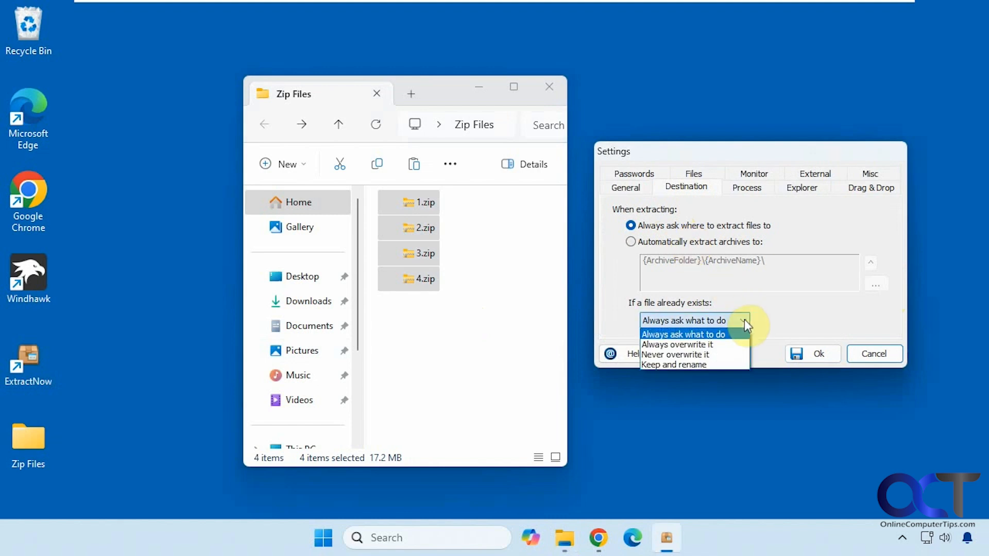
click(747, 187)
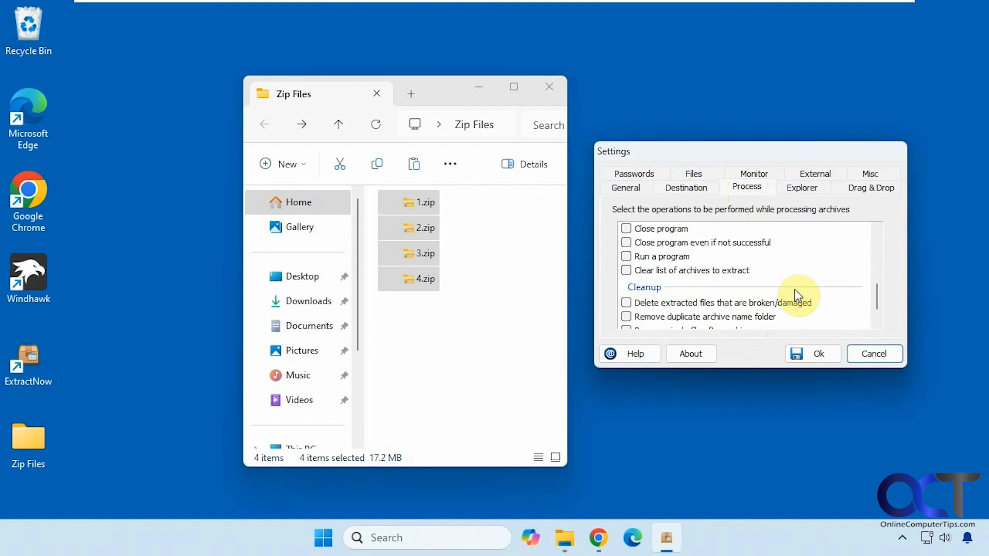
click(801, 187)
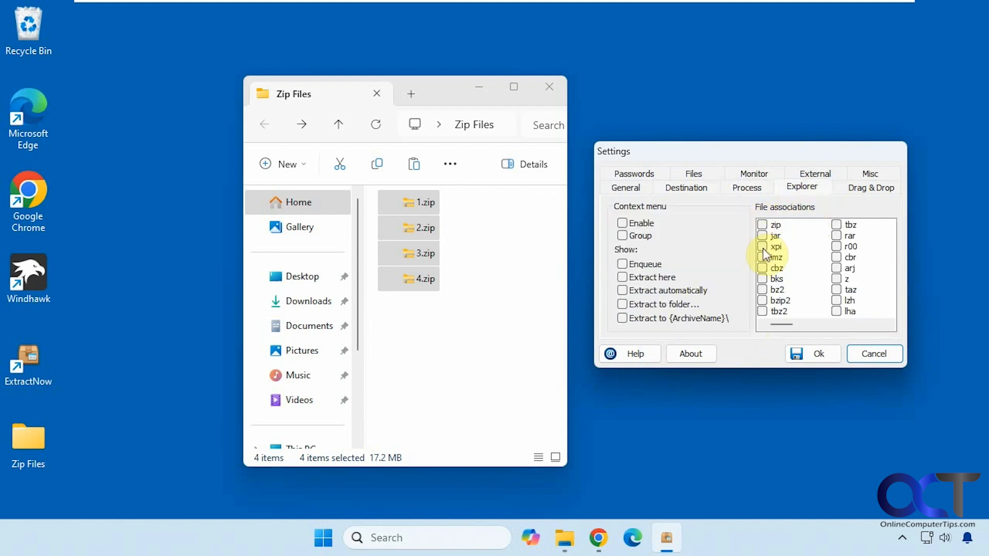
Step: Review the Drag & Drop, Misc, External, Files and Passwords pages, then close Settings with Ok
click(871, 187)
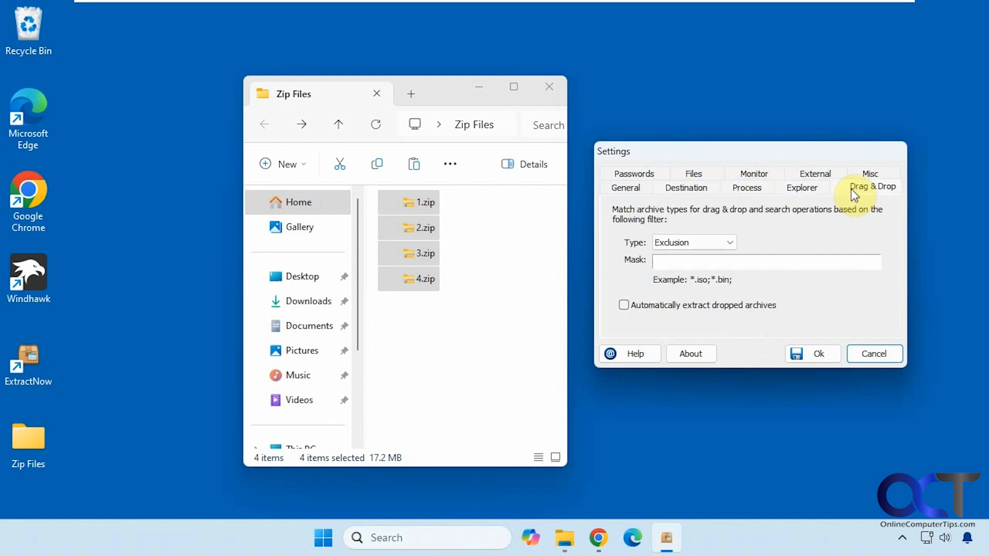
click(870, 183)
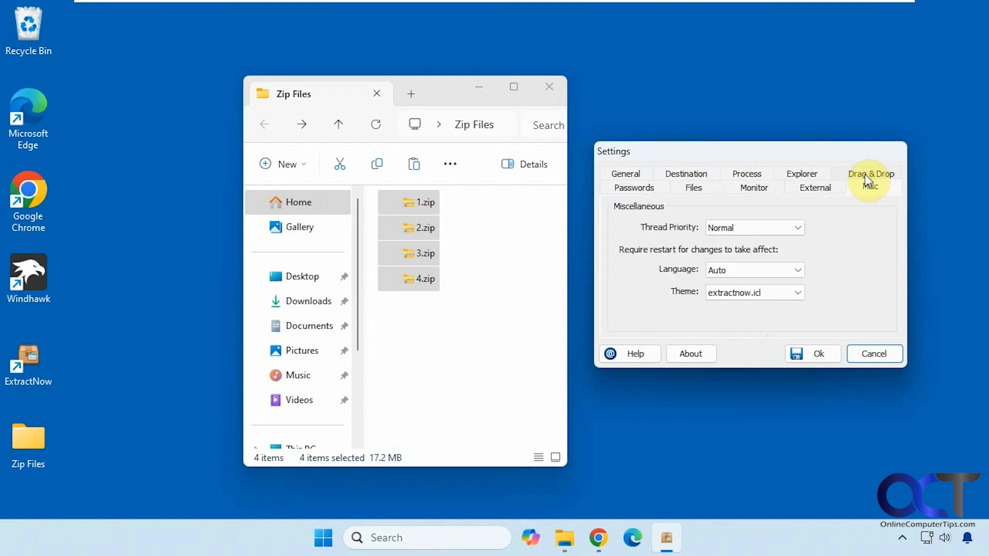
click(814, 188)
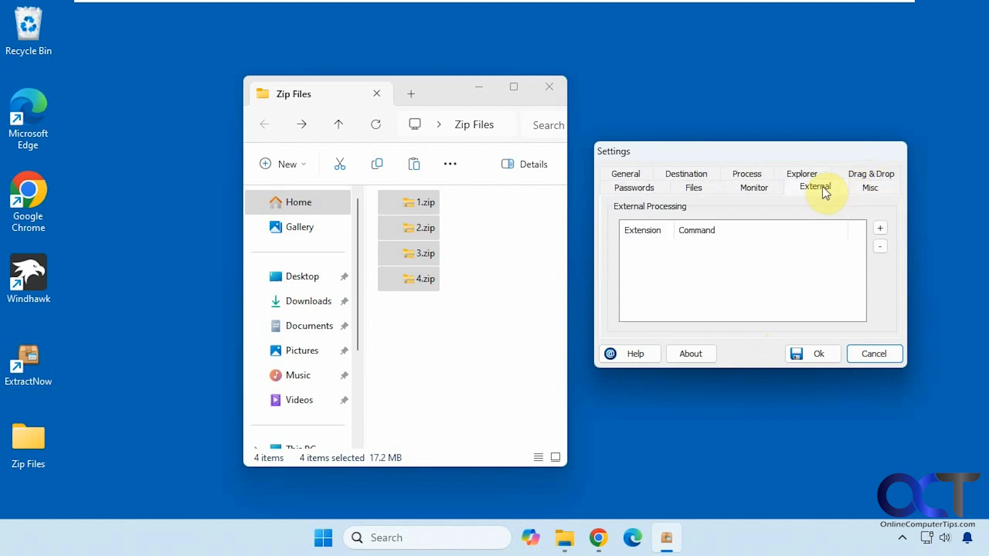
click(693, 188)
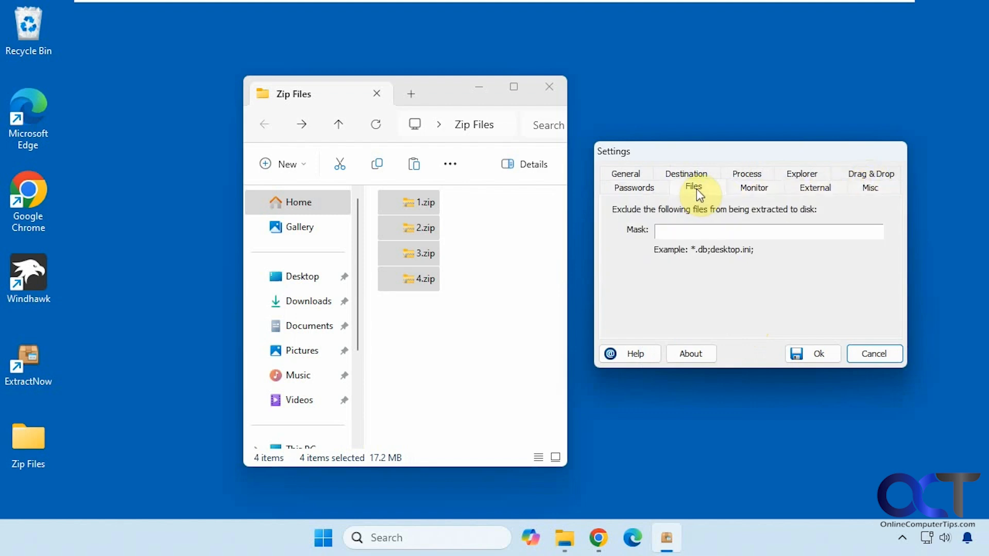
click(634, 186)
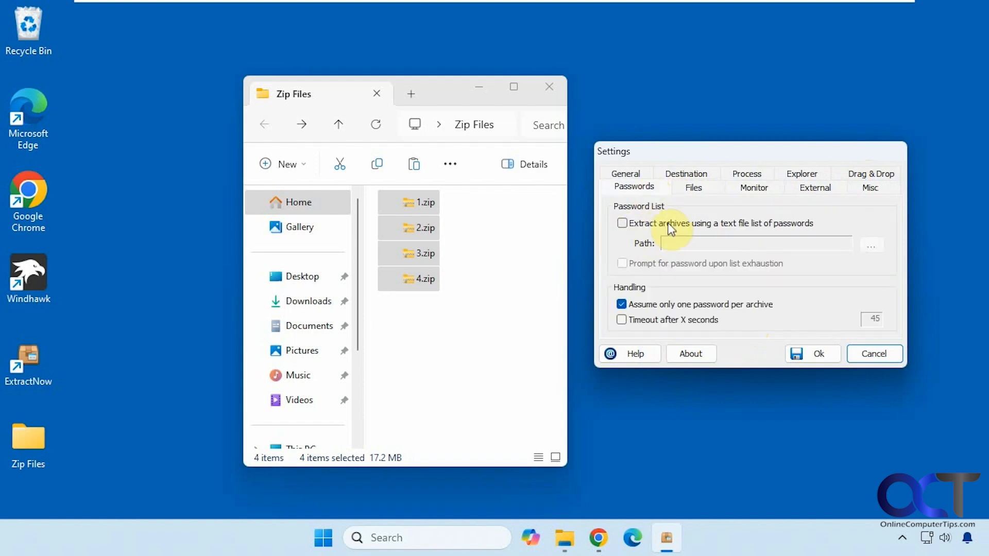
mouse_move(716, 228)
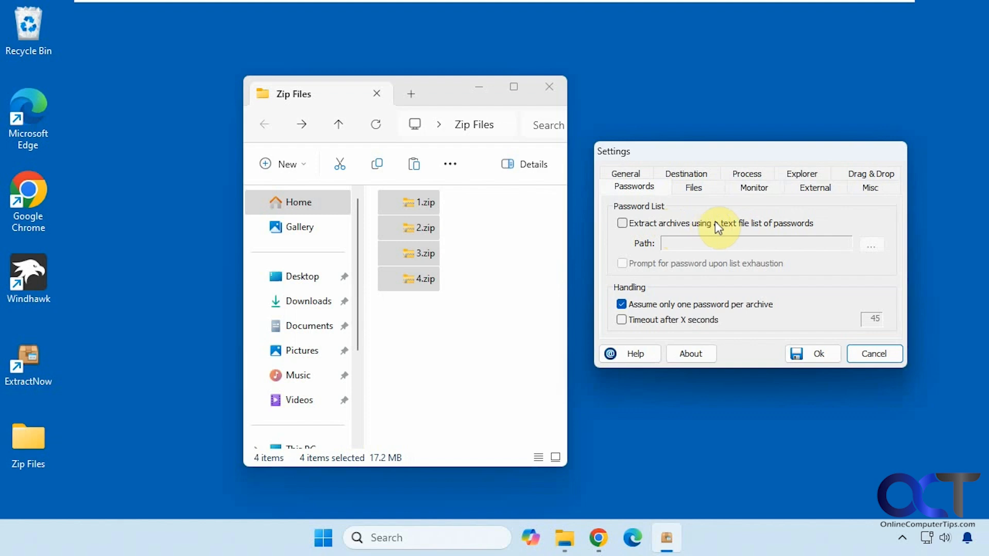
click(873, 353)
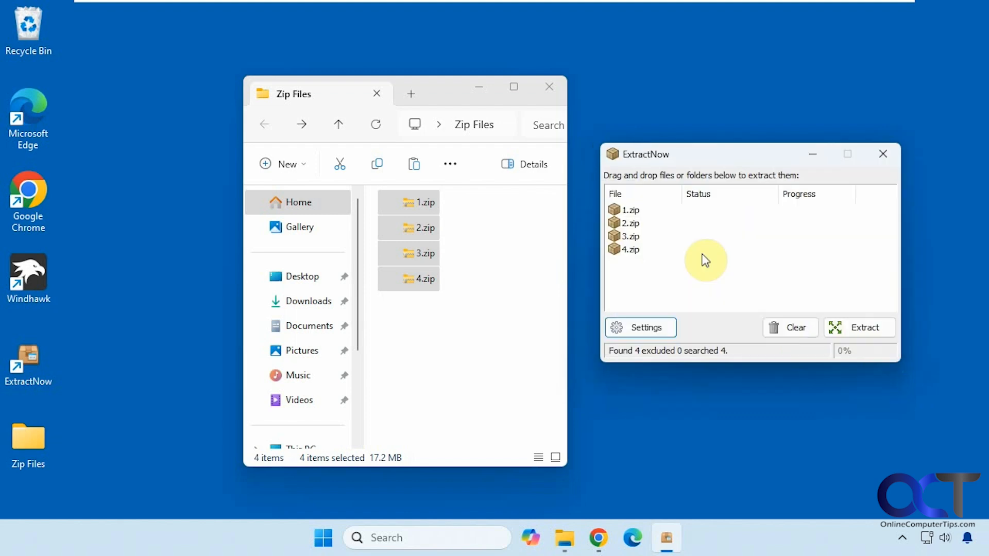
mouse_move(706, 252)
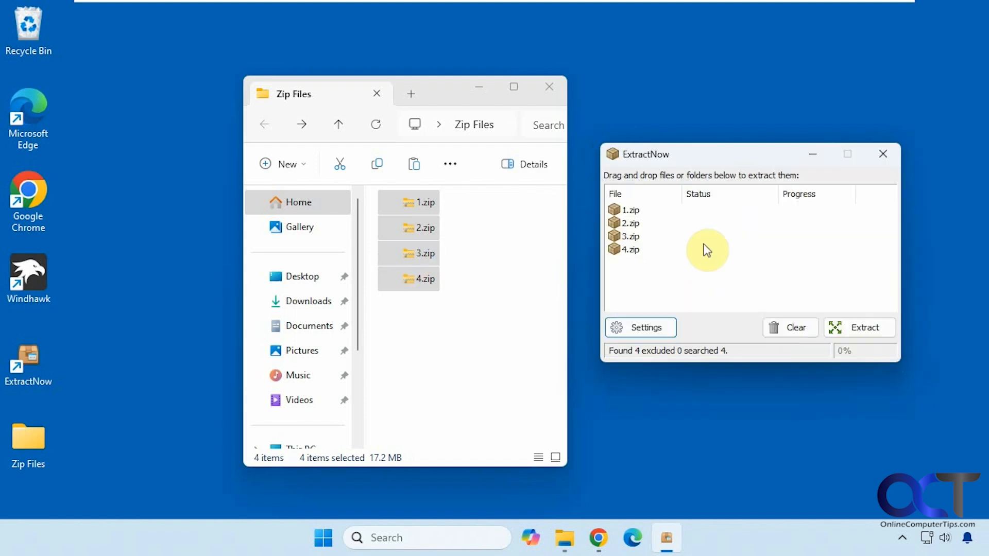
Step: Extract all four queued zips to {ArchiveFolder}\{ArchiveName}\ with OK to All, reaching Success at 100%
click(859, 327)
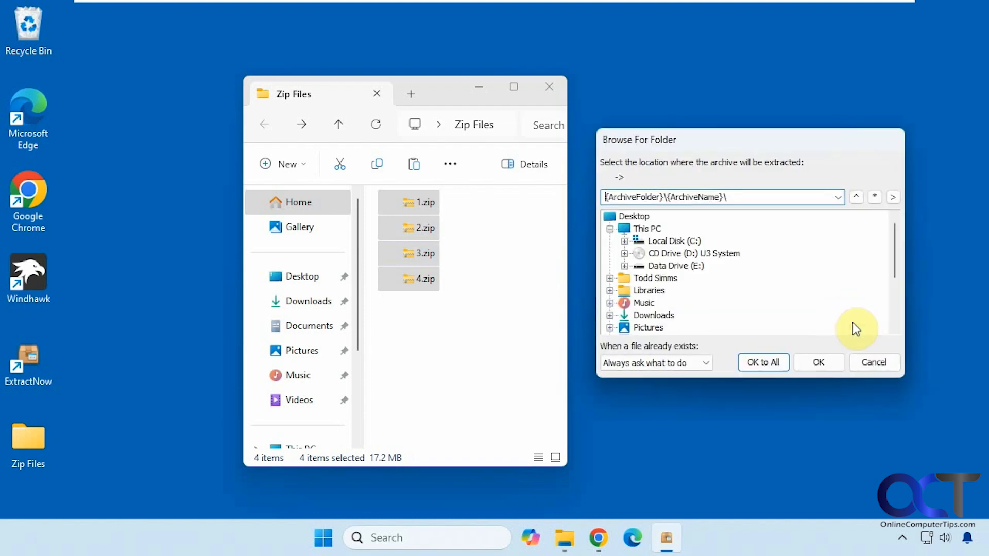
mouse_move(712, 245)
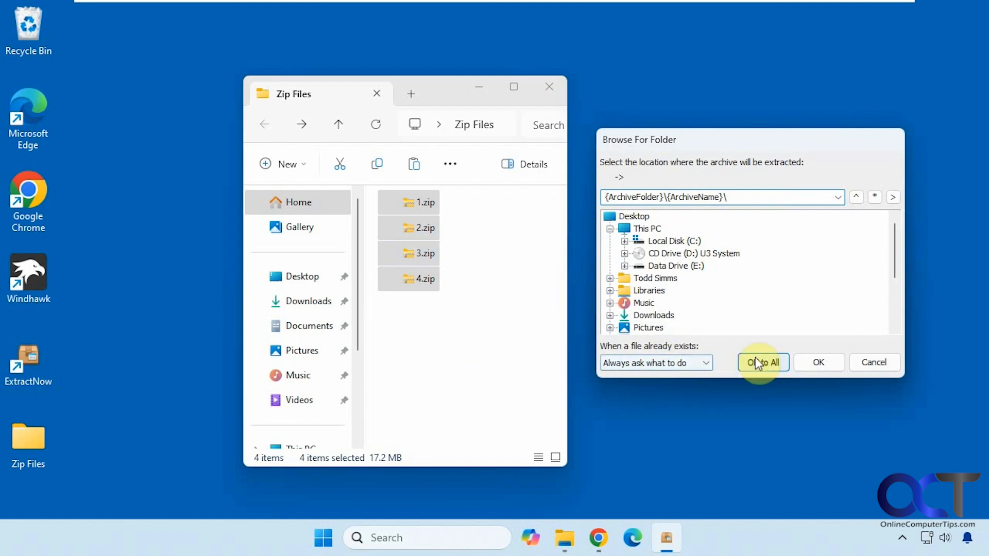
click(763, 361)
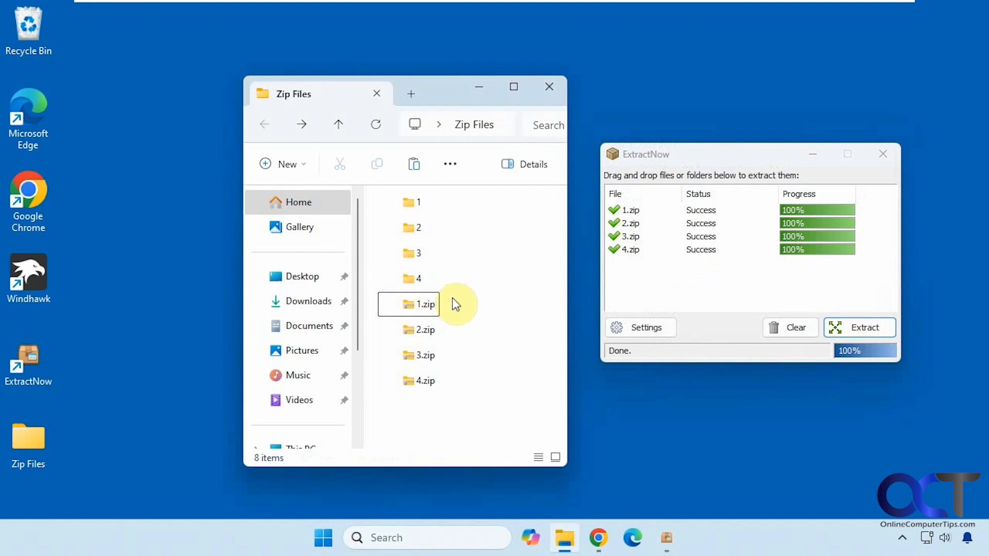
mouse_move(453, 422)
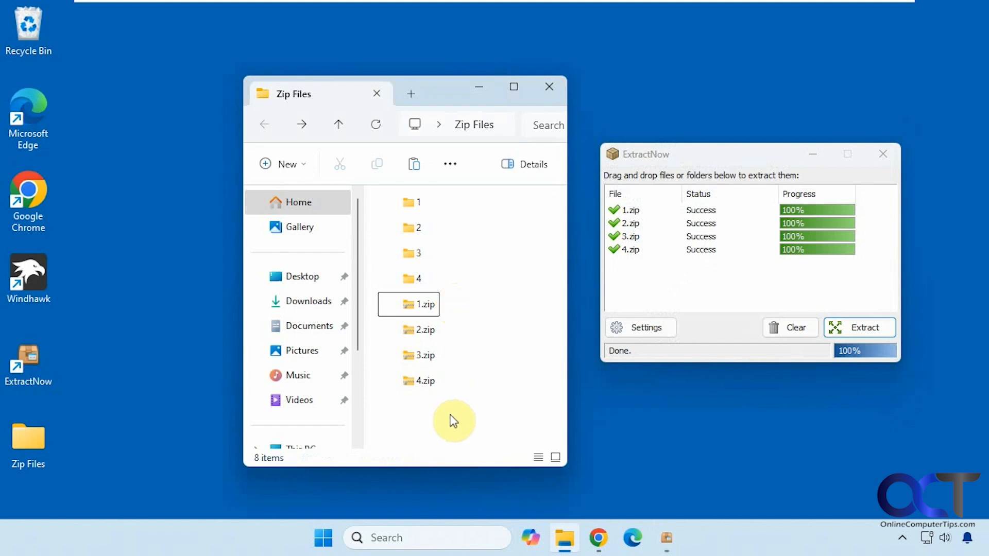